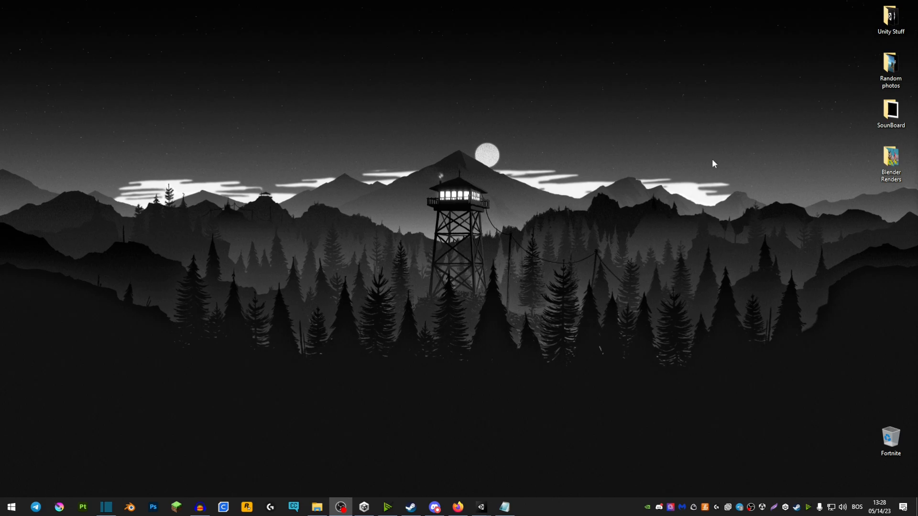
{"action": "mouse_move", "coordinate": [400, 143]}
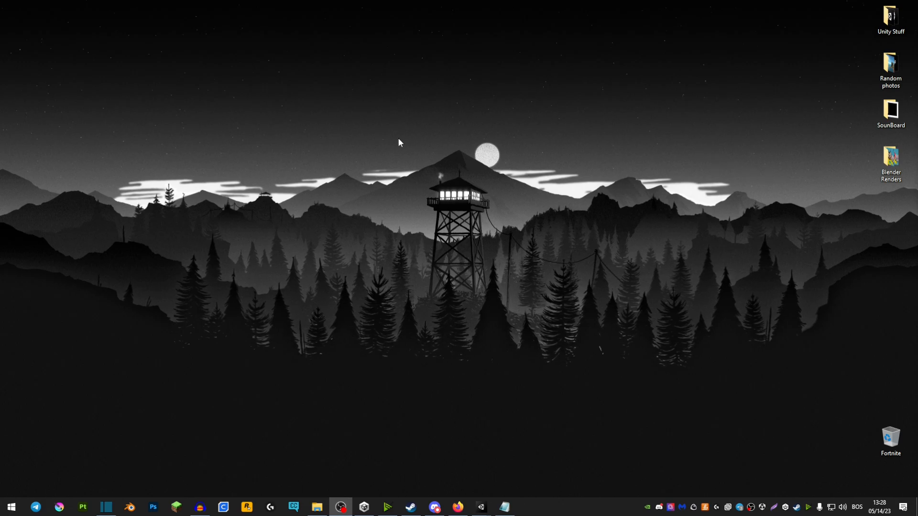
{"action": "mouse_move", "coordinate": [595, 111]}
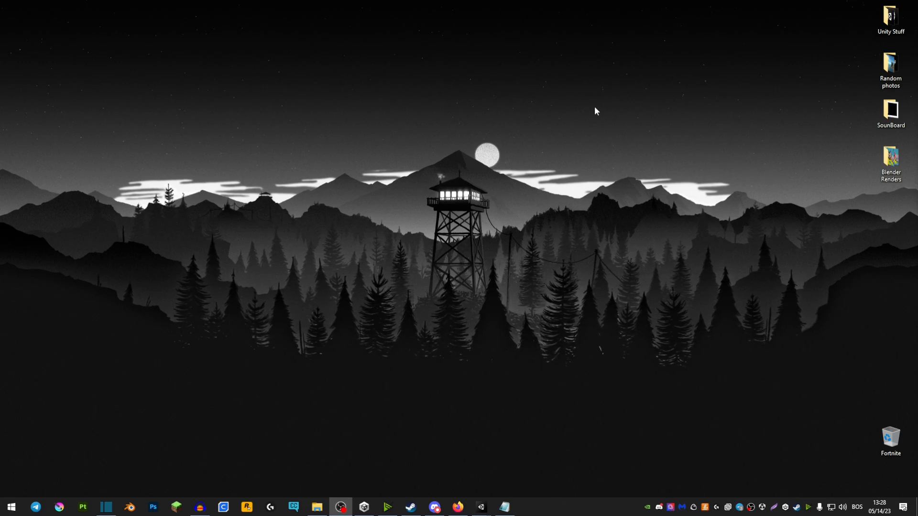
Bring up the Unity avatar project and open the Taidum model from FBXModel.
{"action": "left_click", "coordinate": [481, 507]}
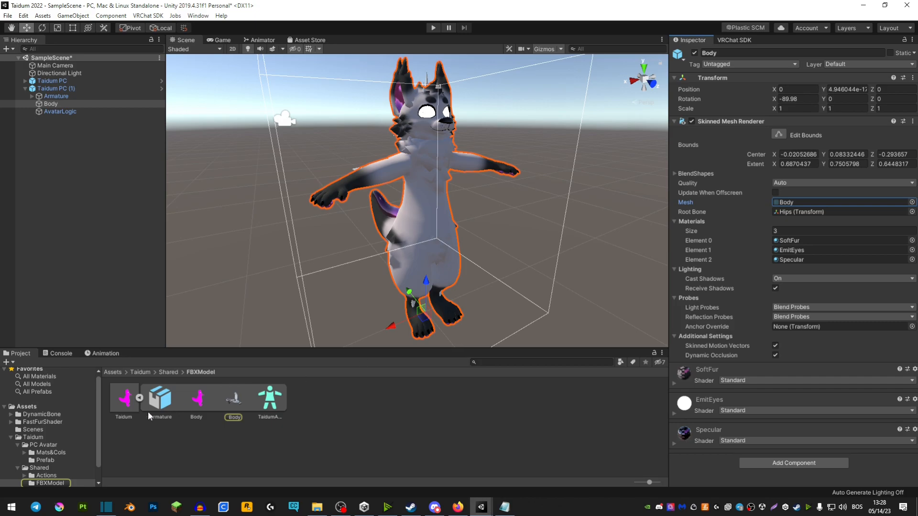
{"action": "right_click", "coordinate": [123, 398]}
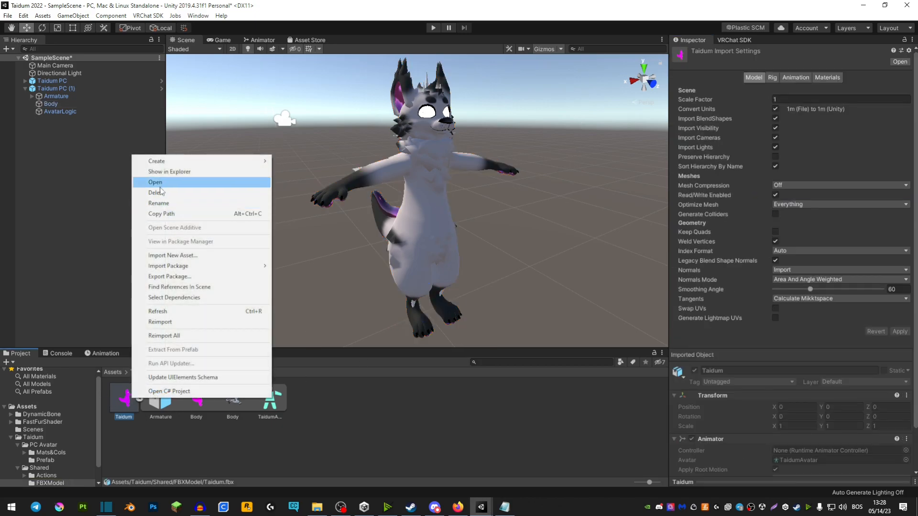
{"action": "left_click", "coordinate": [168, 172]}
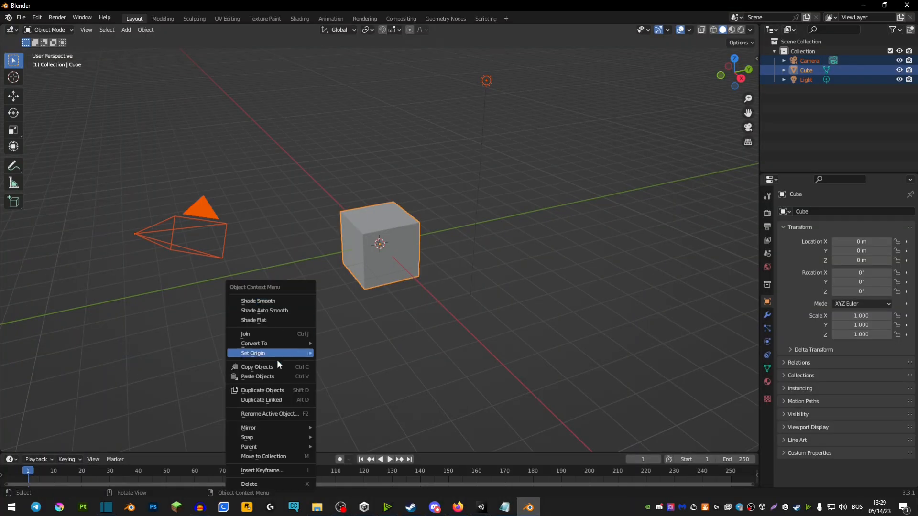
Replace the default cube, camera and light with the imported avatar FBX, deleting its Body mesh.
{"action": "left_click", "coordinate": [21, 17]}
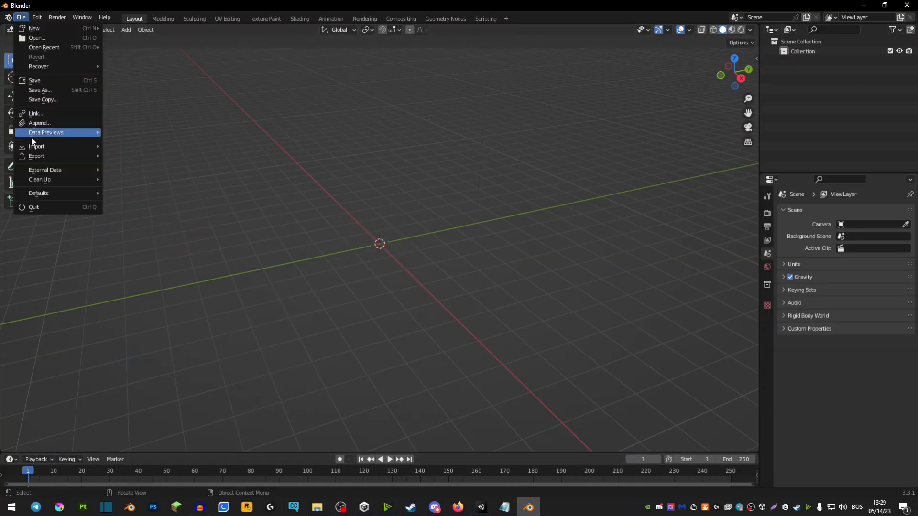
{"action": "left_click", "coordinate": [36, 146]}
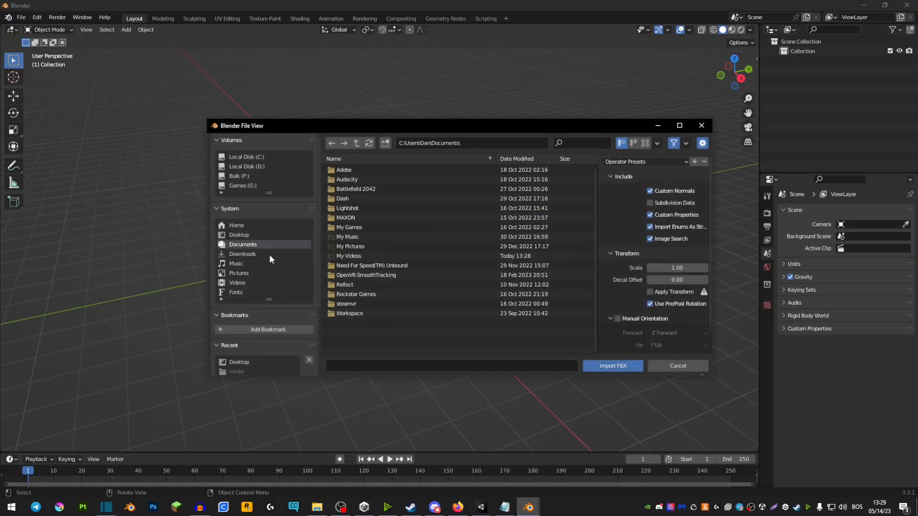
{"action": "left_click", "coordinate": [677, 365]}
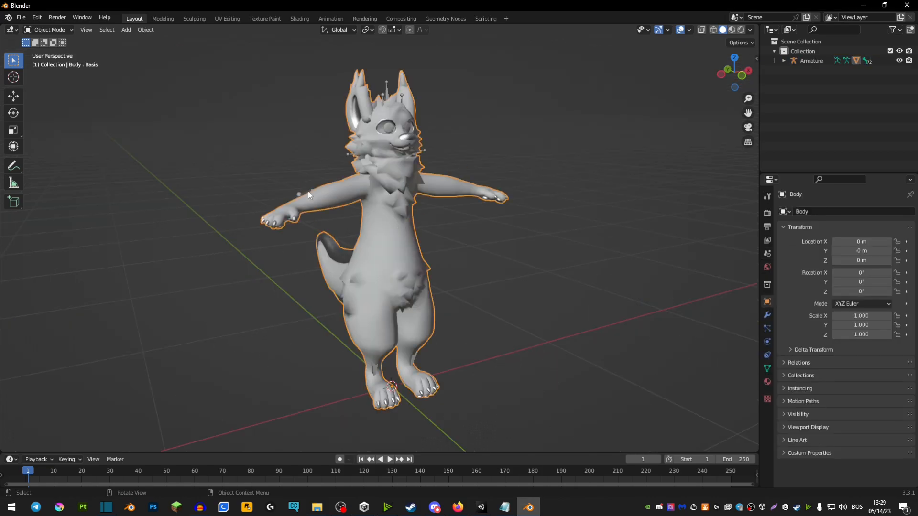
{"action": "key", "text": "x"}
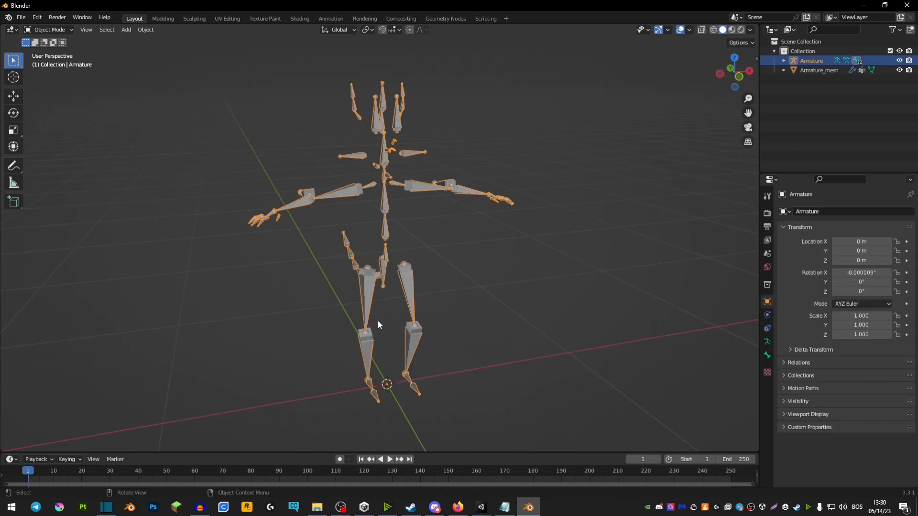
Switch to the Scripting layout and scroll through the bone-to-mesh script.
{"action": "left_click", "coordinate": [486, 18]}
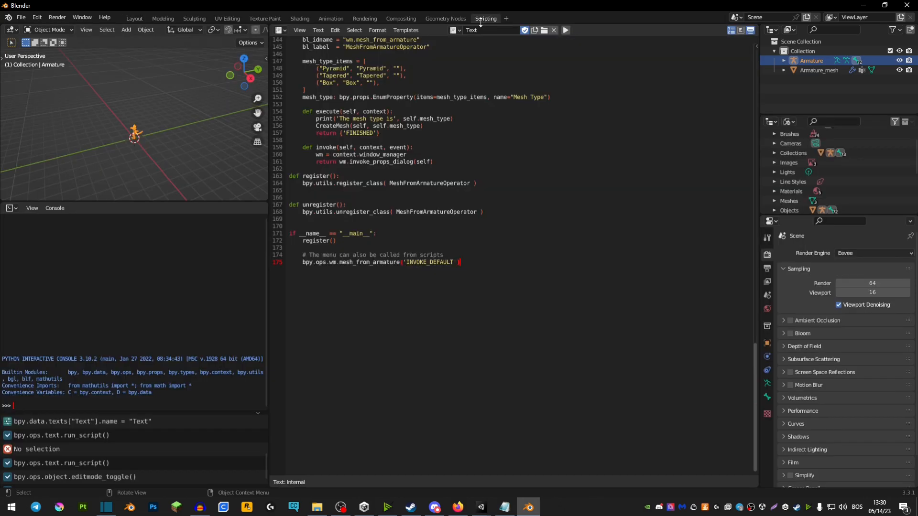
{"action": "scroll", "scroll_direction": "up", "scroll_amount": 3}
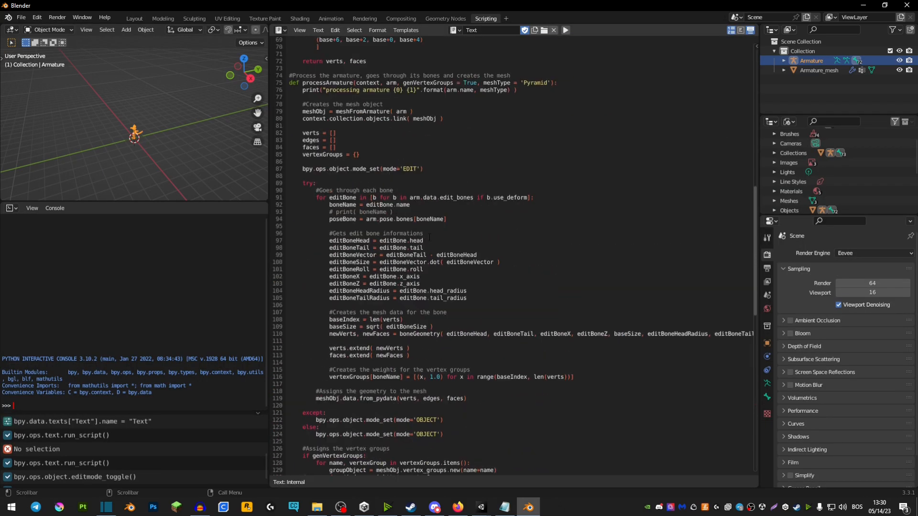
{"action": "left_click", "coordinate": [459, 507]}
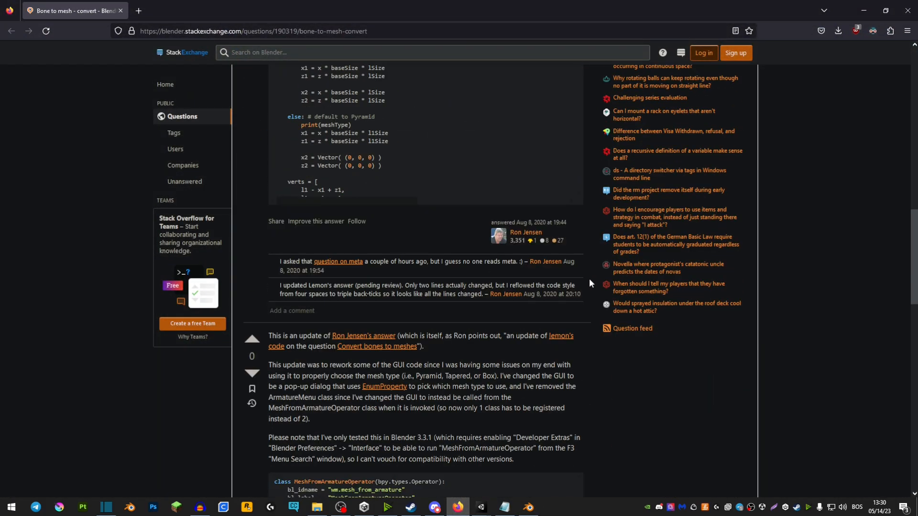
Scroll to the updated Stack Exchange answer's bone-to-mesh script and copy it into Blender.
{"action": "scroll", "scroll_direction": "down", "scroll_amount": 3}
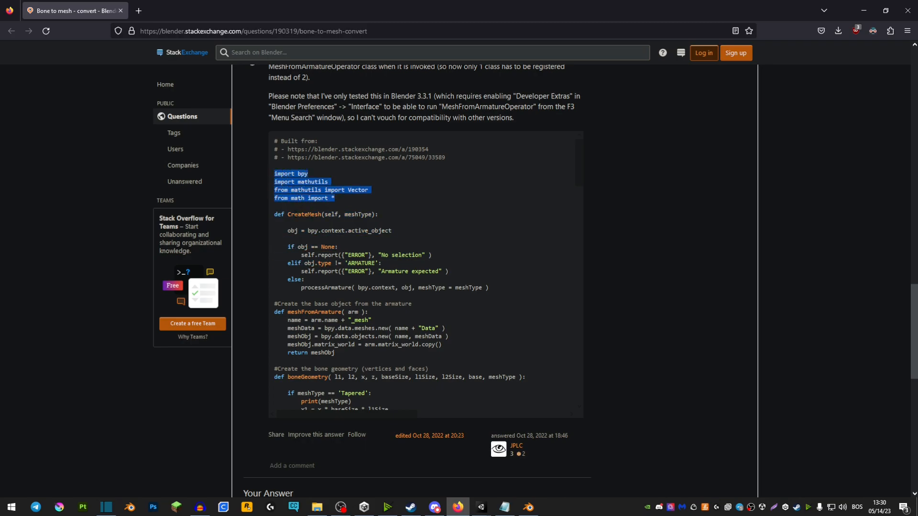
{"action": "scroll", "scroll_direction": "down", "scroll_amount": 3}
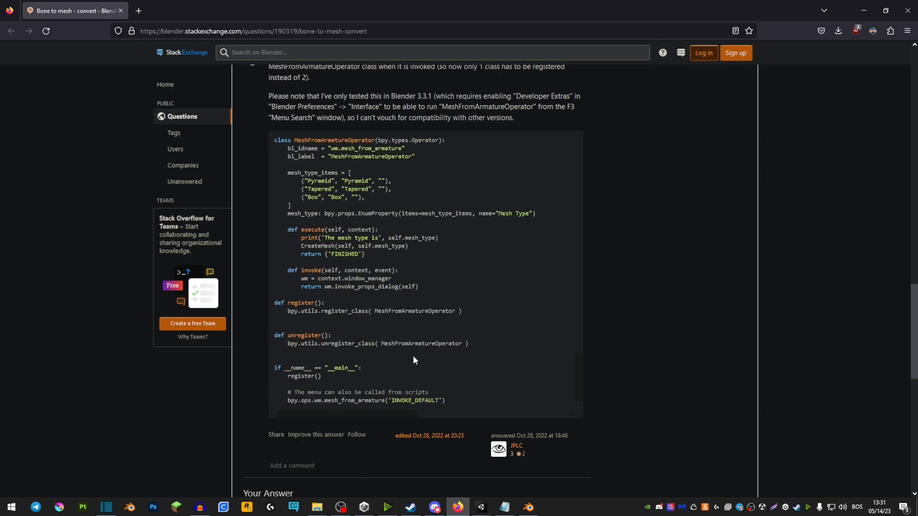
{"action": "left_click", "coordinate": [527, 507]}
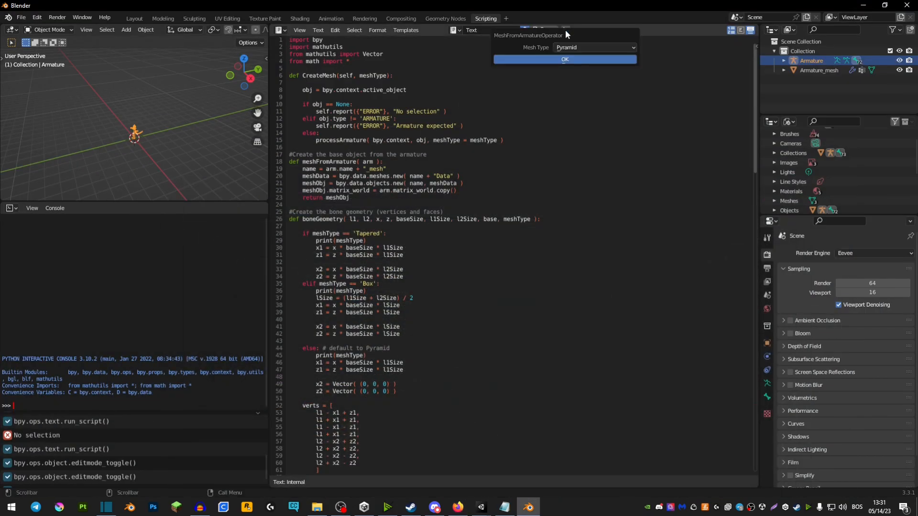
Generate the Pyramid bone mesh Armature_mesh.001 alongside the displayed armature.
{"action": "left_click", "coordinate": [564, 59]}
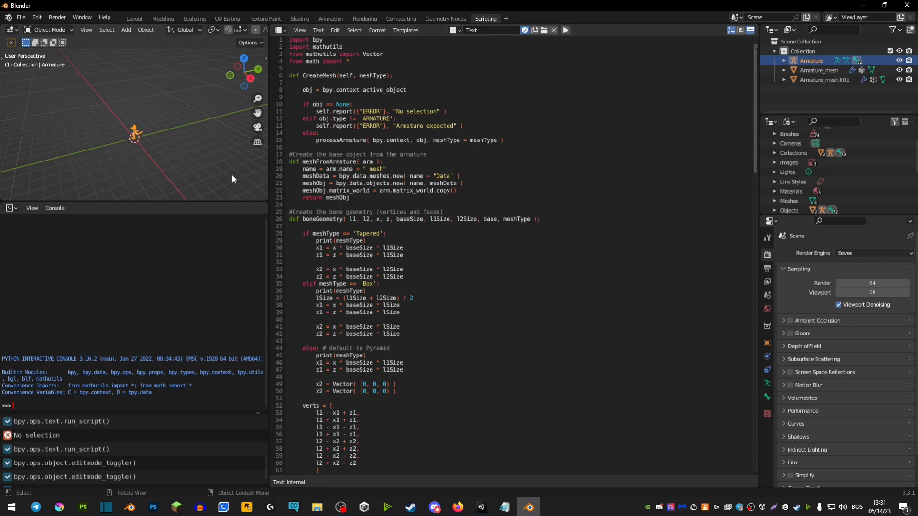
{"action": "left_click", "coordinate": [133, 18]}
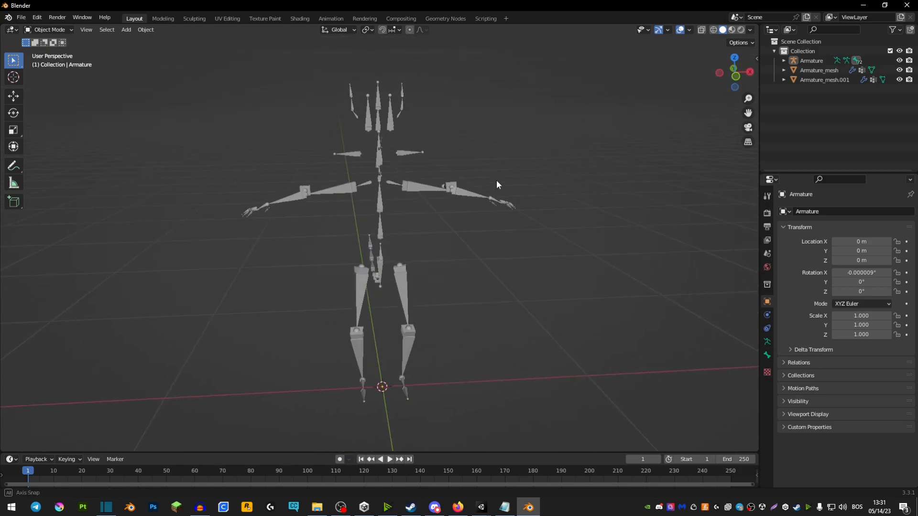
Export the scene as an FBX to the Desktop, with the Armature options expanded.
{"action": "left_click", "coordinate": [21, 17]}
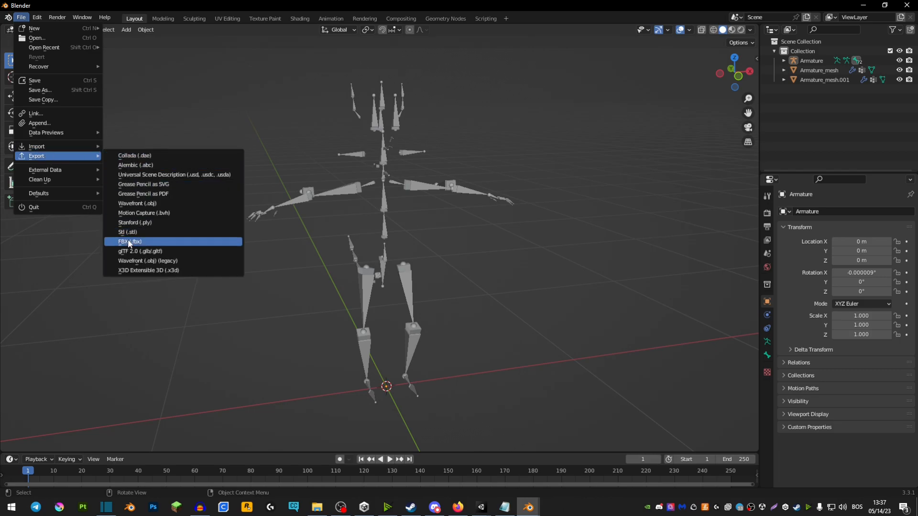
{"action": "left_click", "coordinate": [130, 241]}
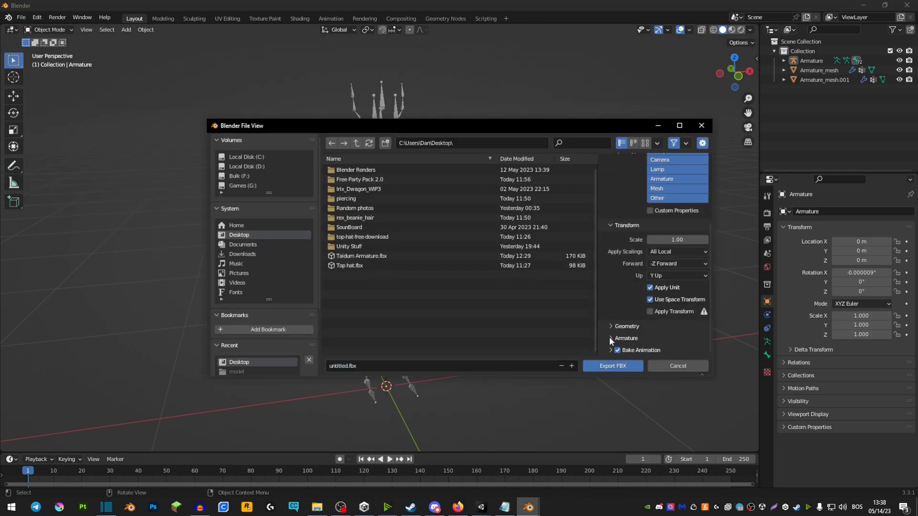
{"action": "left_click", "coordinate": [625, 338]}
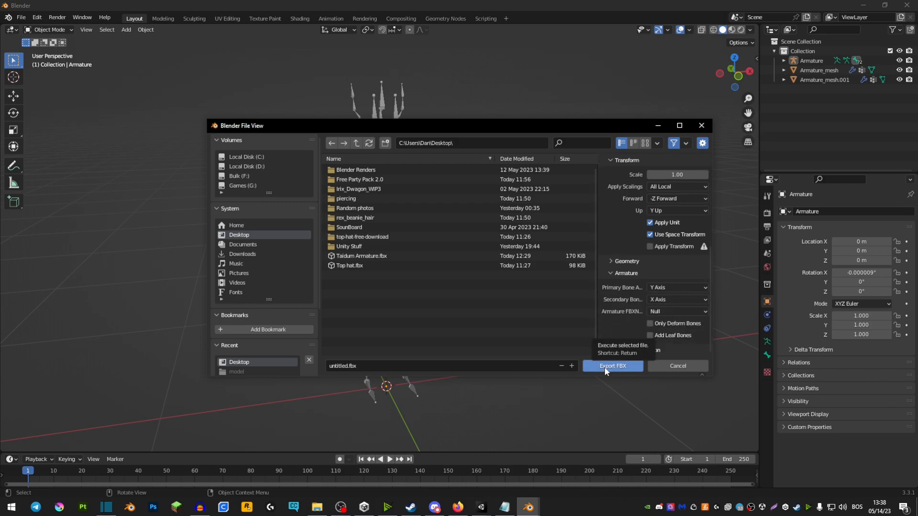
{"action": "left_click", "coordinate": [613, 366]}
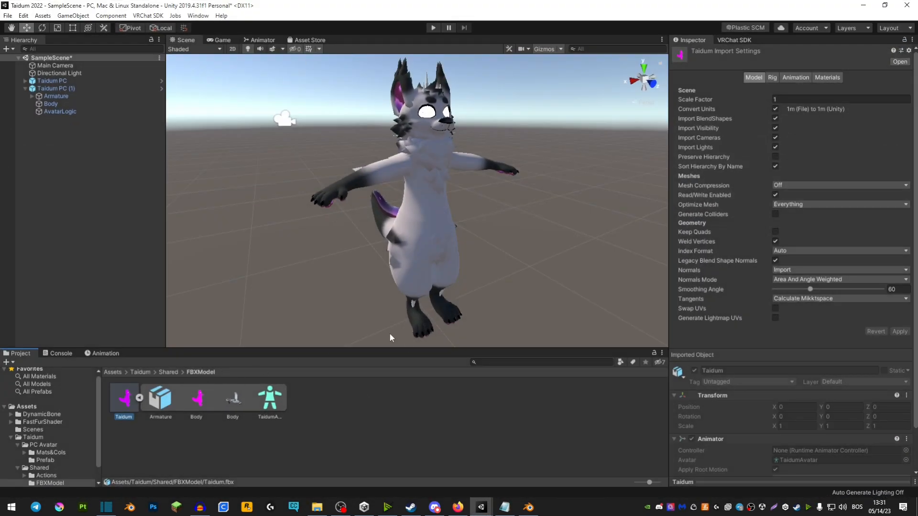
Select Body under Taidum PC (1) to show its Skinned Mesh Renderer.
{"action": "left_click", "coordinate": [51, 103]}
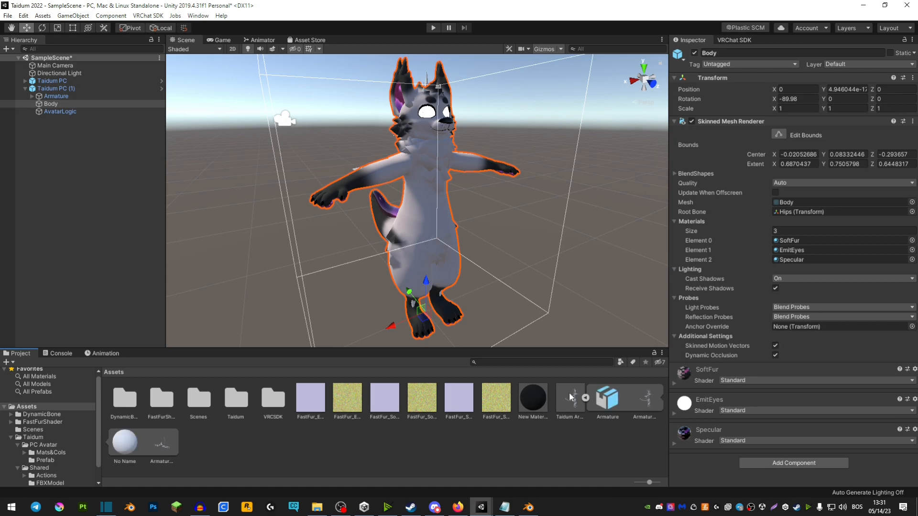
{"action": "mouse_move", "coordinate": [229, 447]}
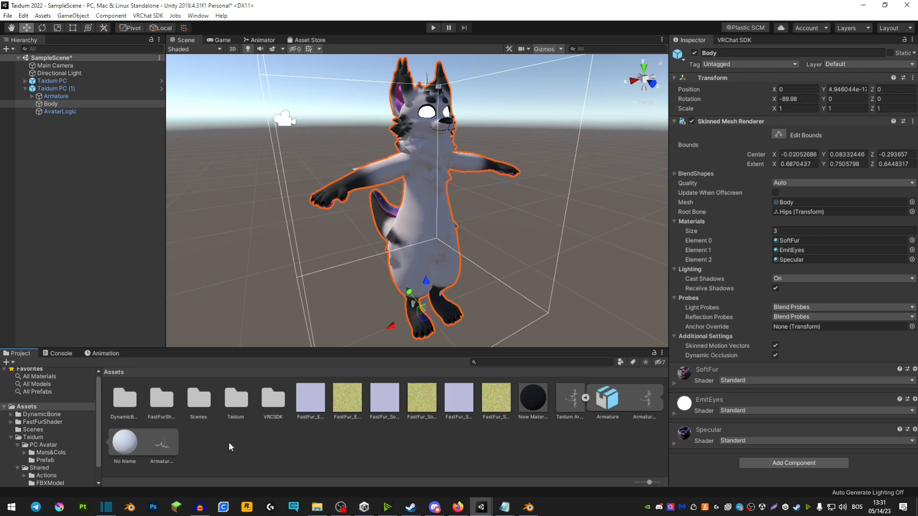
{"action": "mouse_move", "coordinate": [789, 214]}
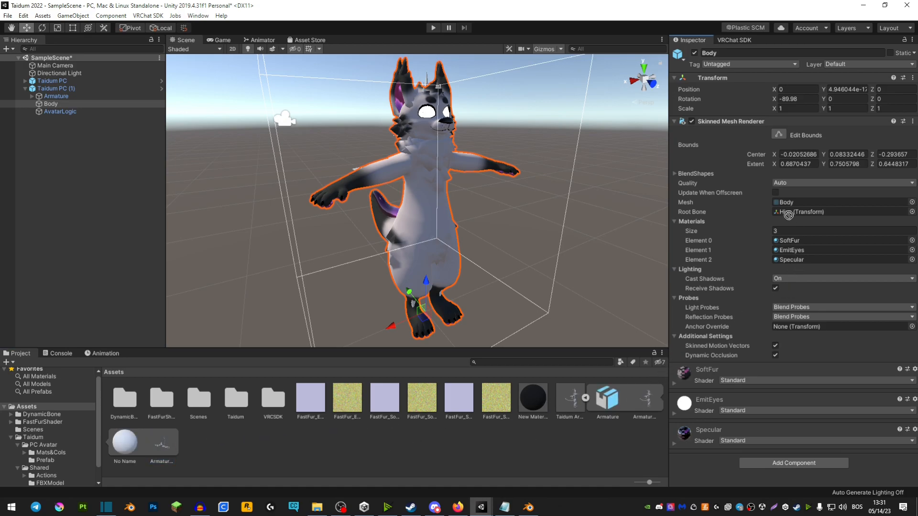
Set Body's Skinned Mesh Renderer mesh to Armature_mesh and view the Taidum Armature import settings.
{"action": "left_click", "coordinate": [838, 202]}
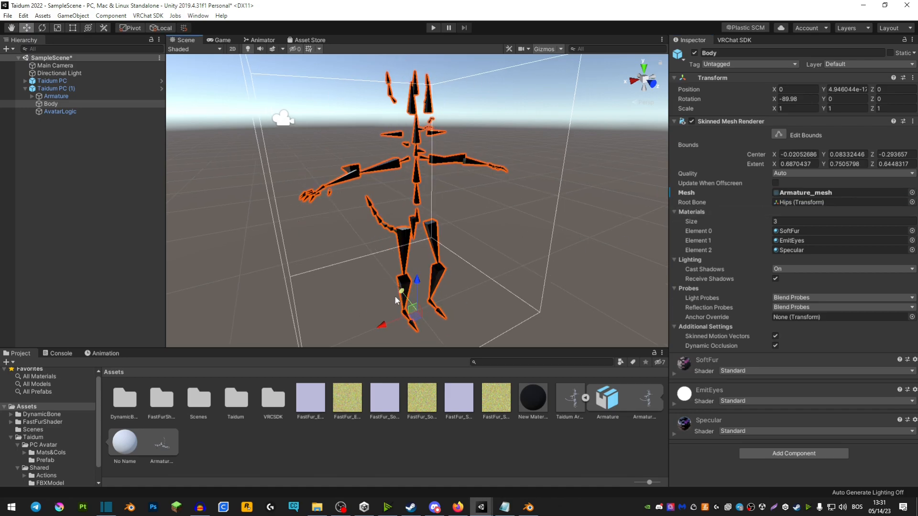
{"action": "left_click", "coordinate": [569, 398]}
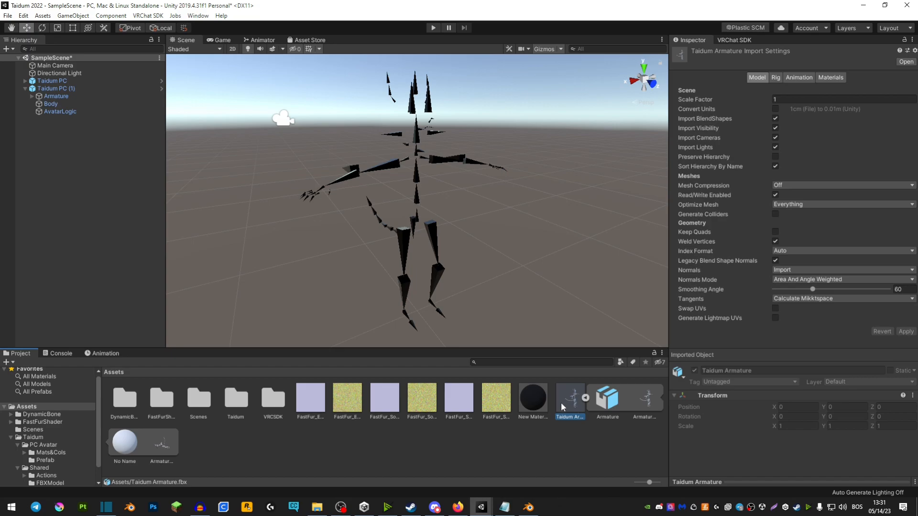
{"action": "mouse_move", "coordinate": [709, 115]}
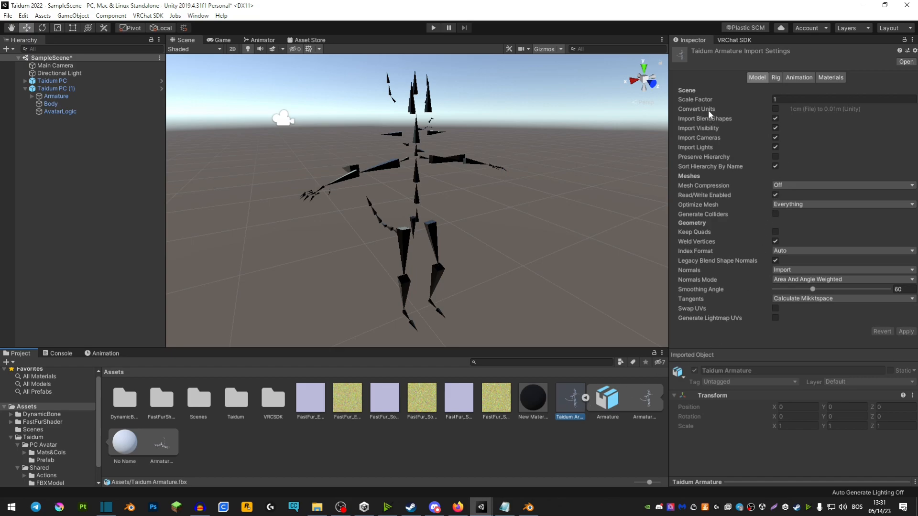
{"action": "mouse_move", "coordinate": [847, 346]}
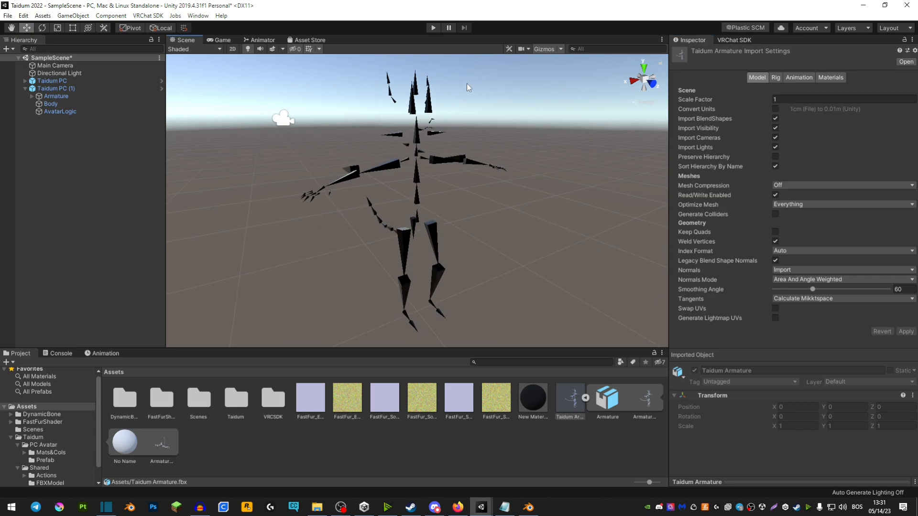
Select Body and set its Skinned Mesh Renderer Materials size to 1.
{"action": "left_click", "coordinate": [52, 103]}
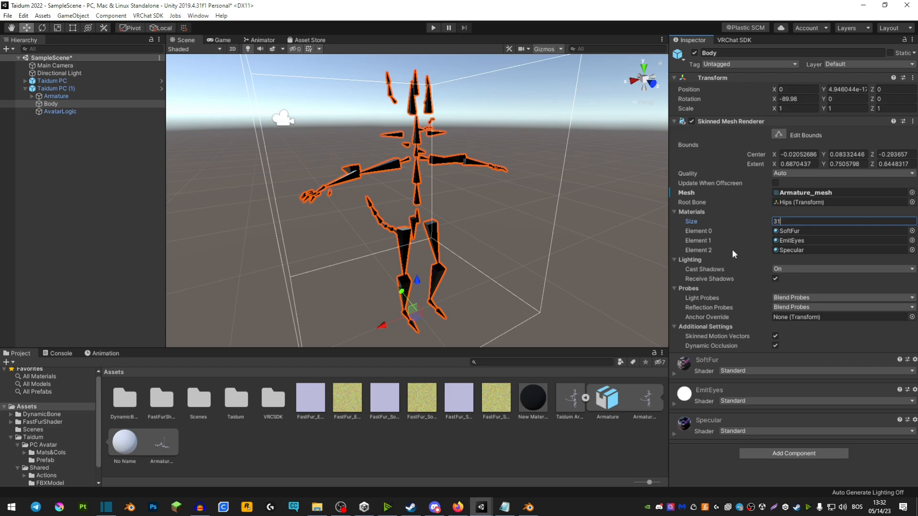
{"action": "type", "text": "1"}
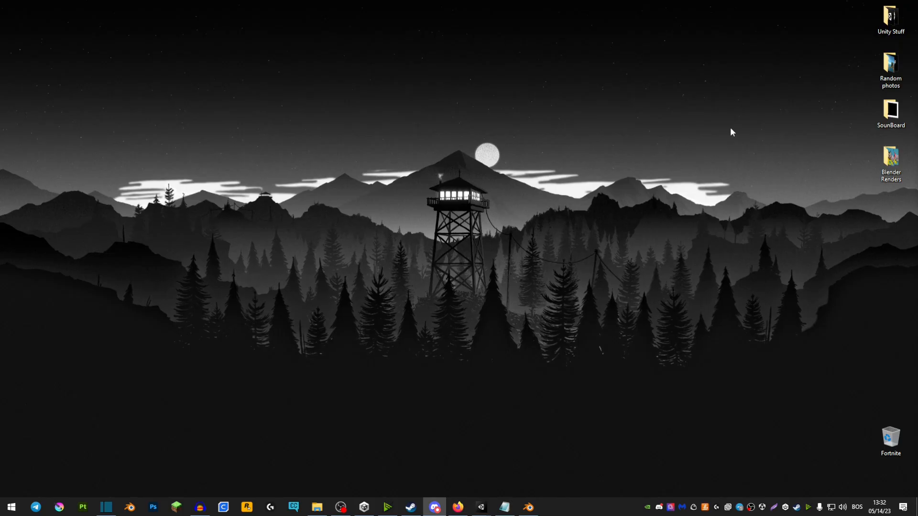
{"action": "mouse_move", "coordinate": [589, 112]}
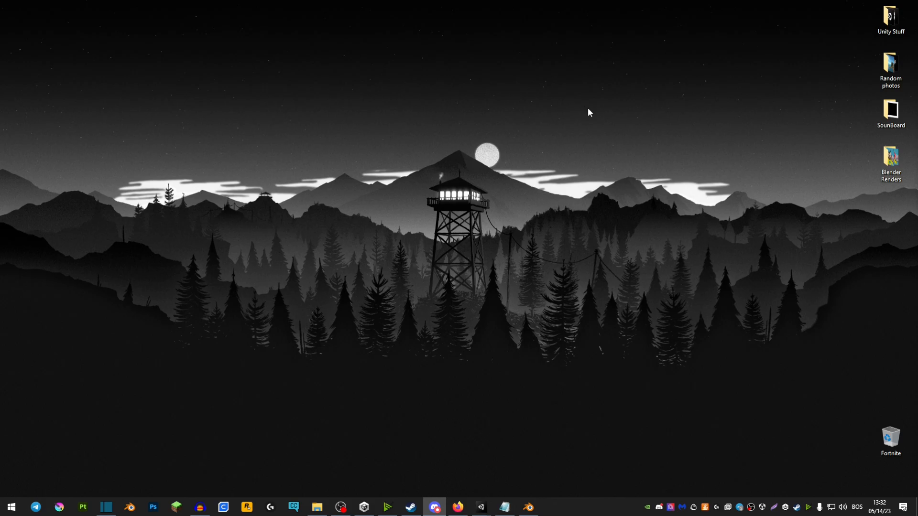
{"action": "mouse_move", "coordinate": [657, 147]}
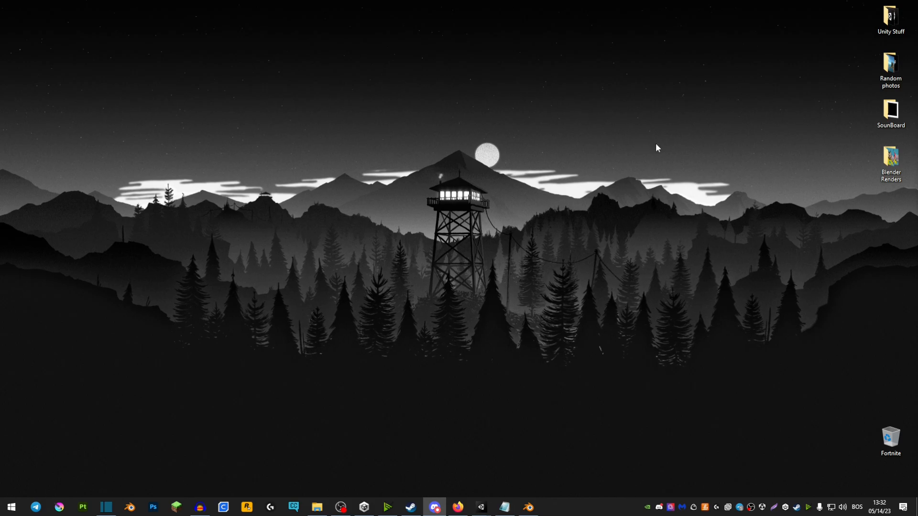
{"action": "mouse_move", "coordinate": [673, 142]}
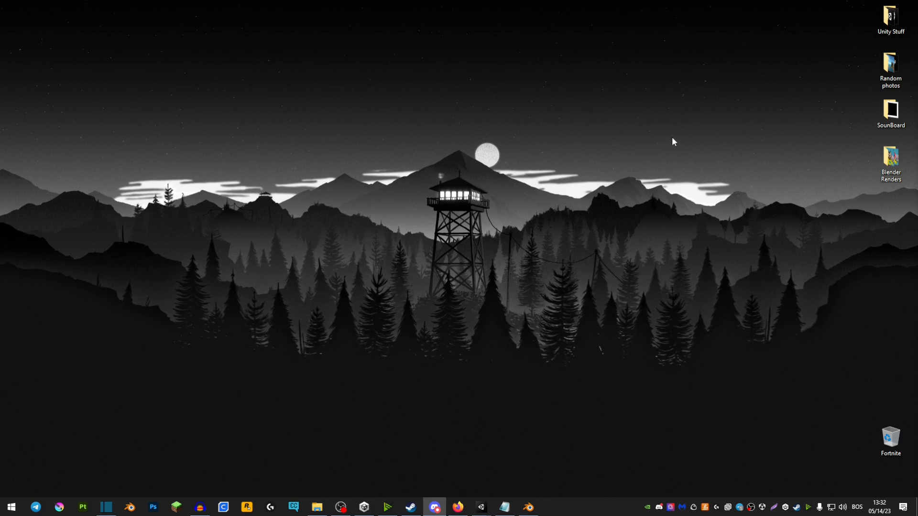